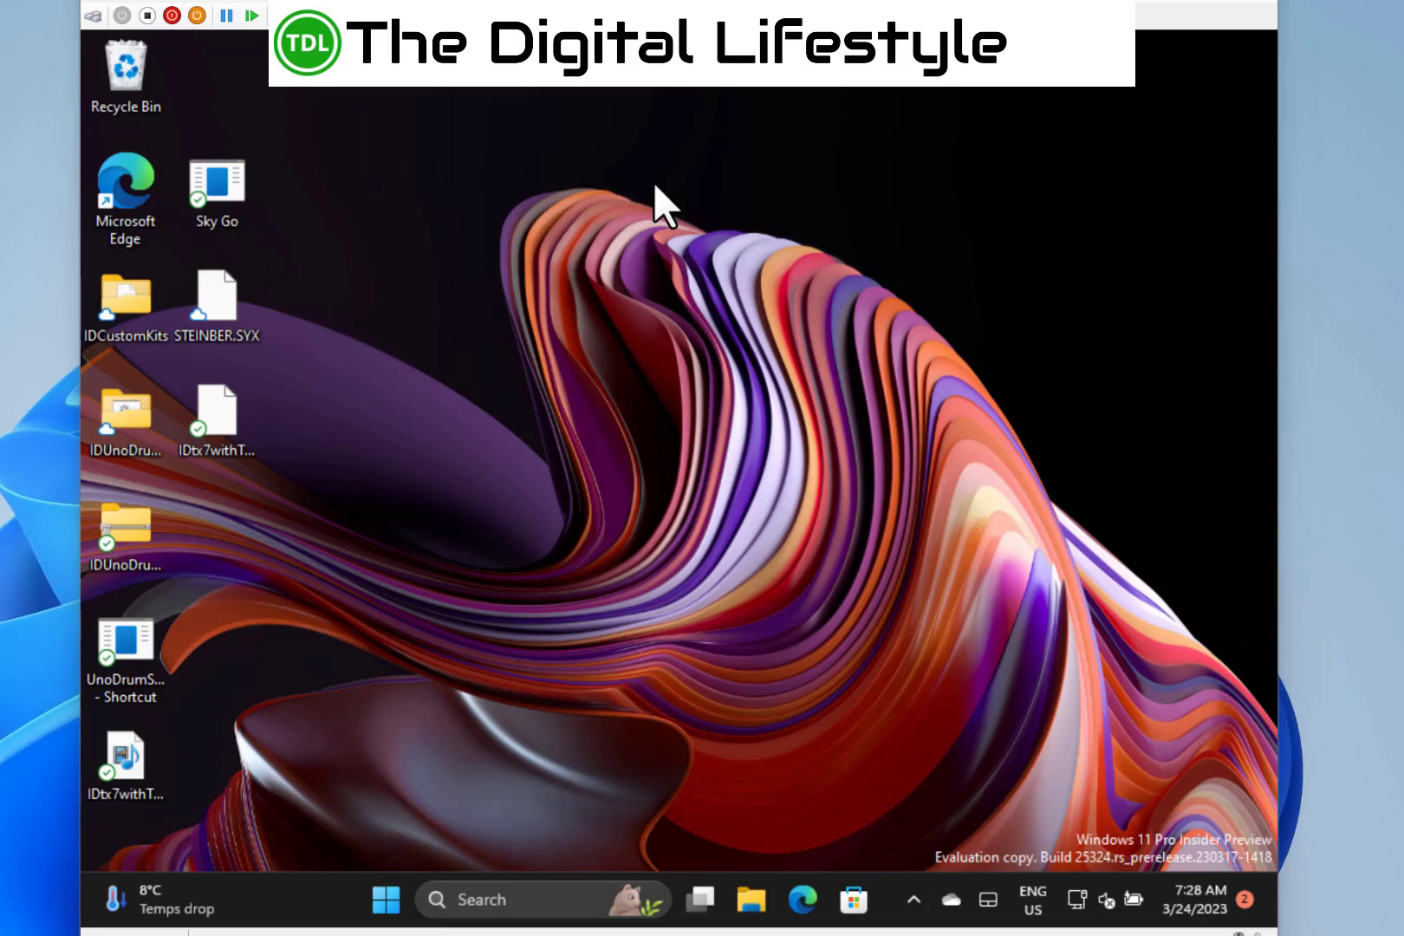
pyautogui.moveTo(388, 487)
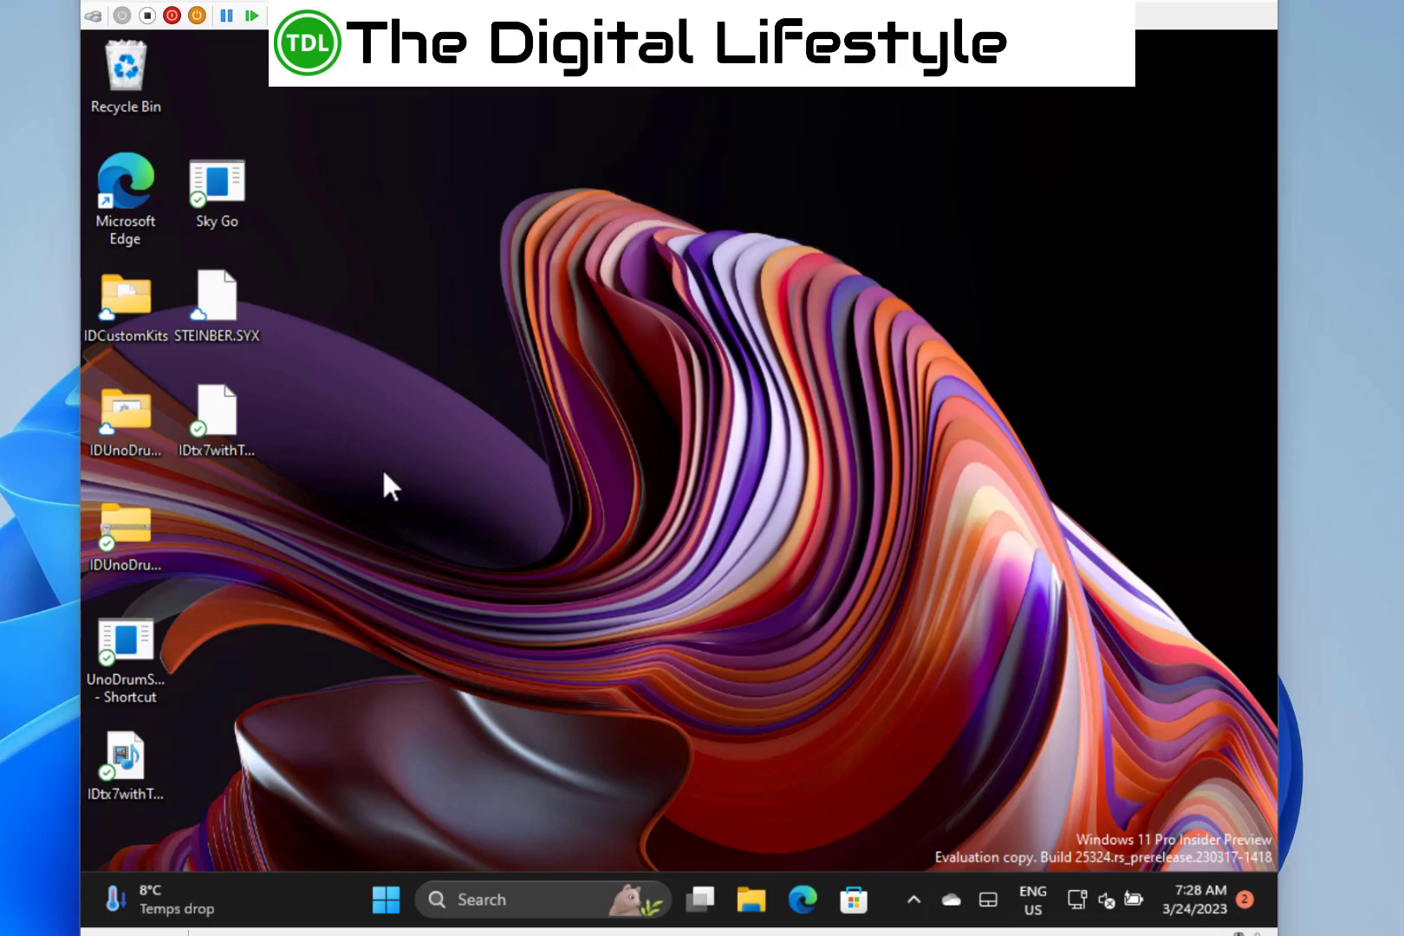
pyautogui.moveTo(553, 704)
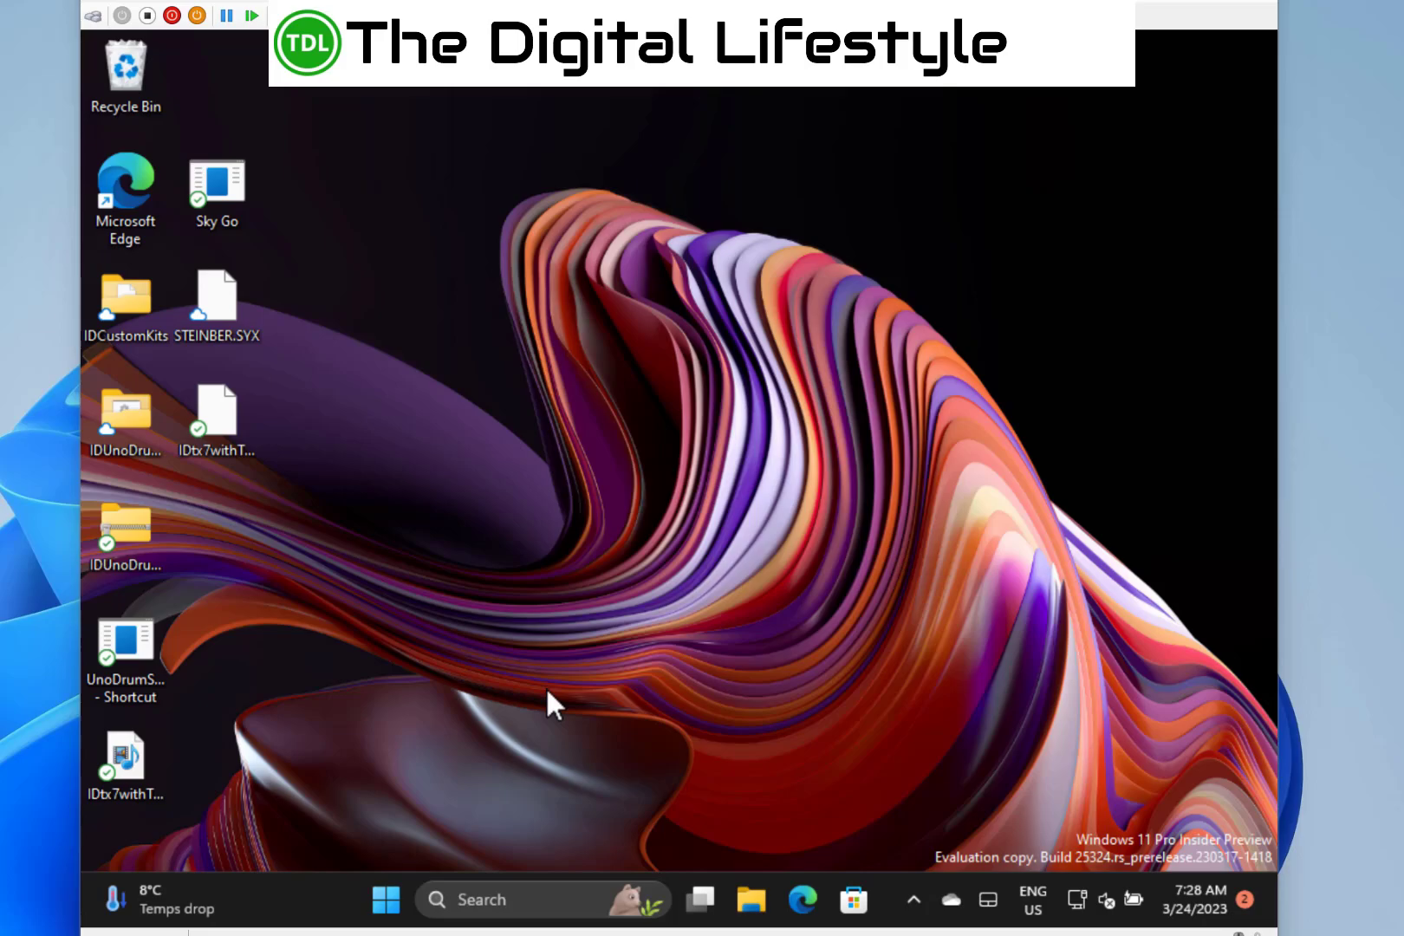
pyautogui.moveTo(685, 645)
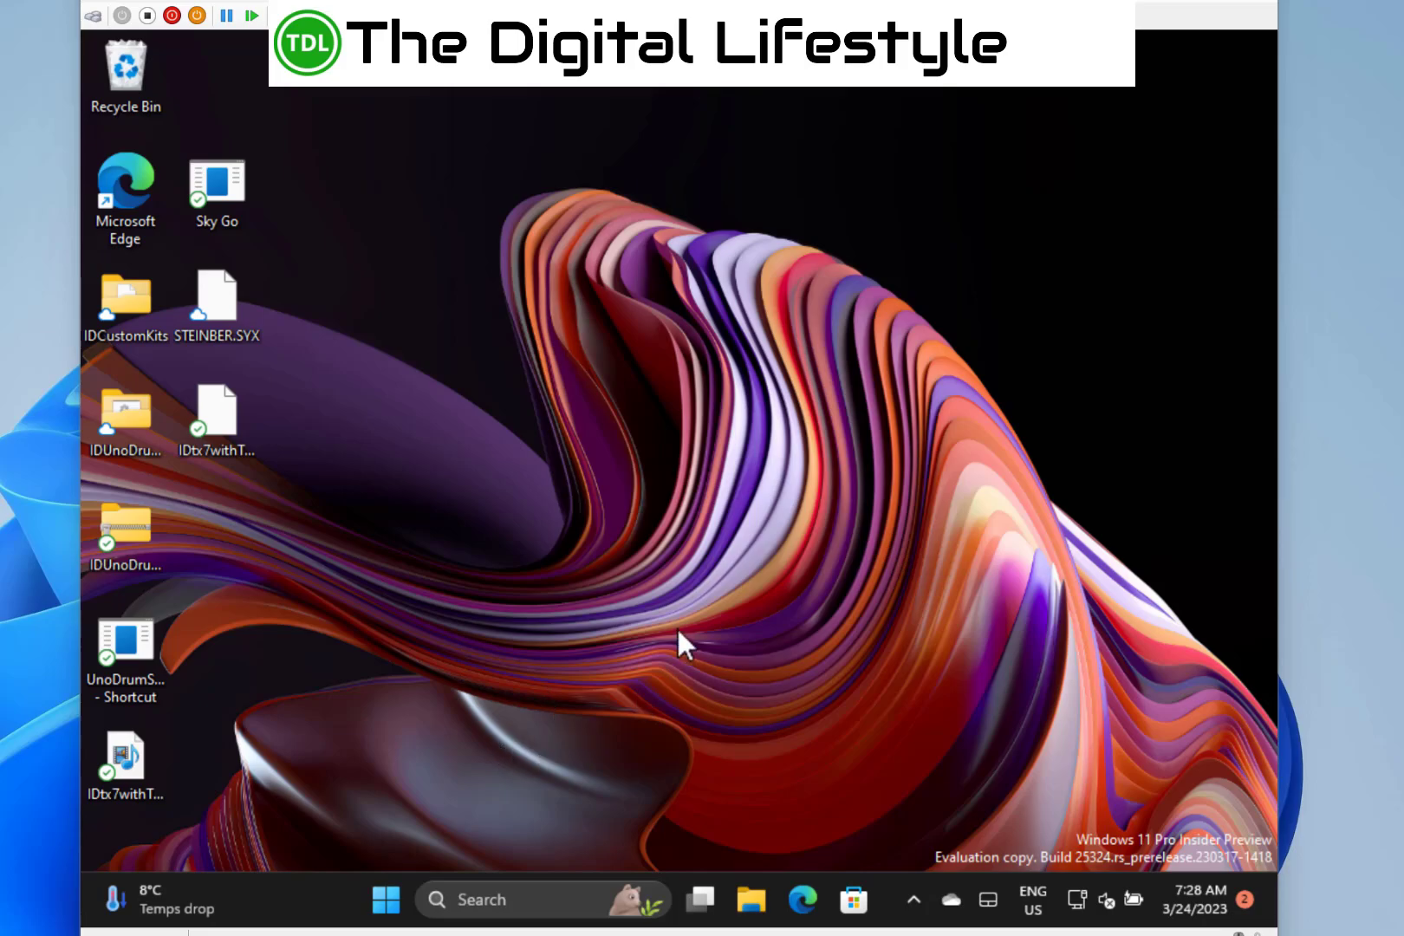
pyautogui.moveTo(683, 640)
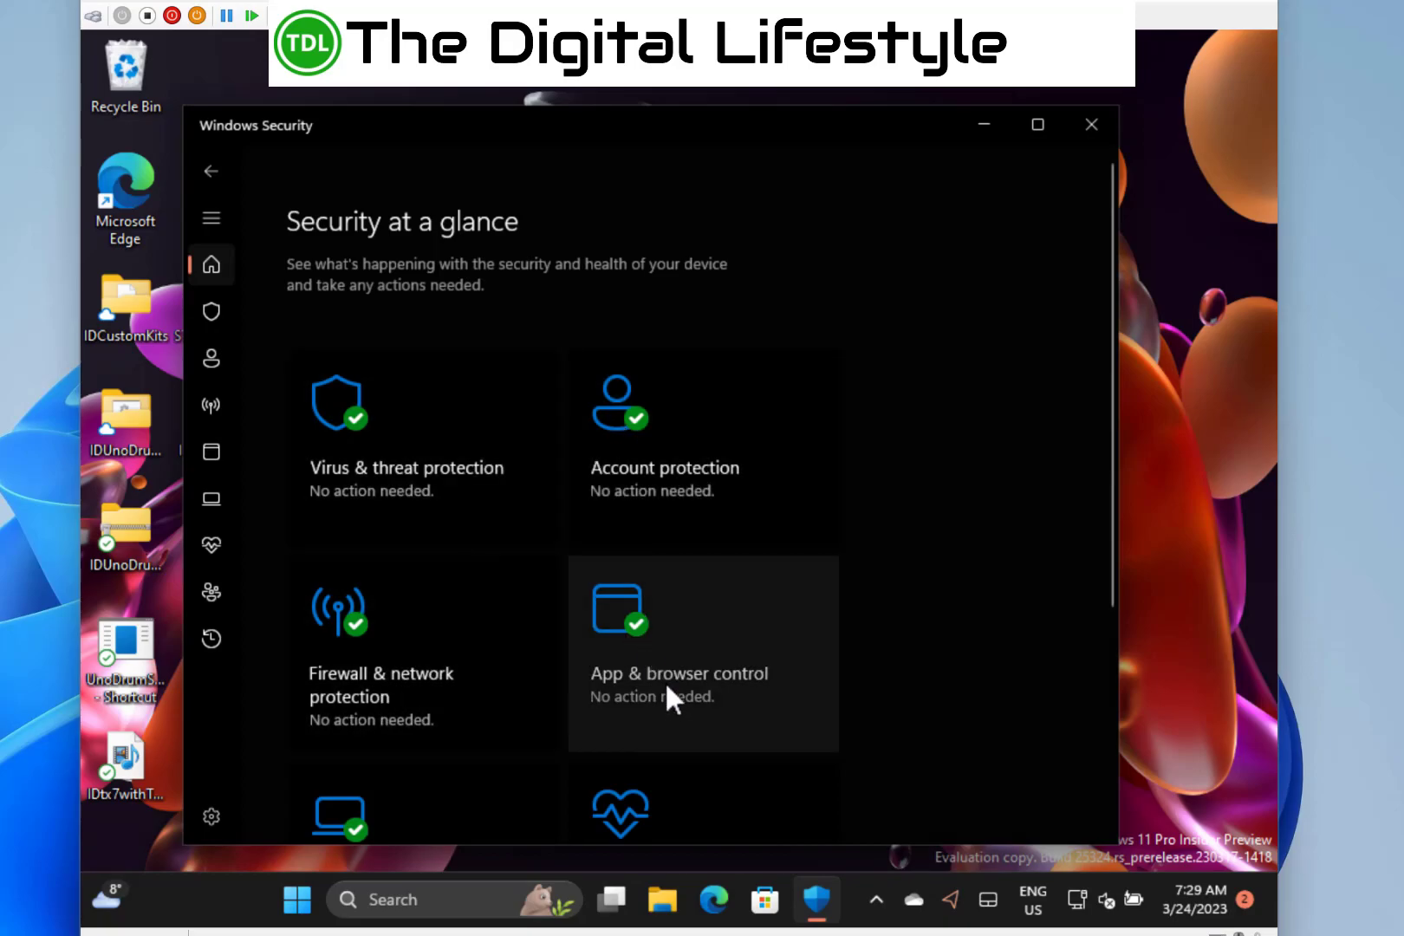
# Step: Reach Reputation-based protection settings, view Phishing protection (off), and dismiss the password reuse warning
pyautogui.click(678, 672)
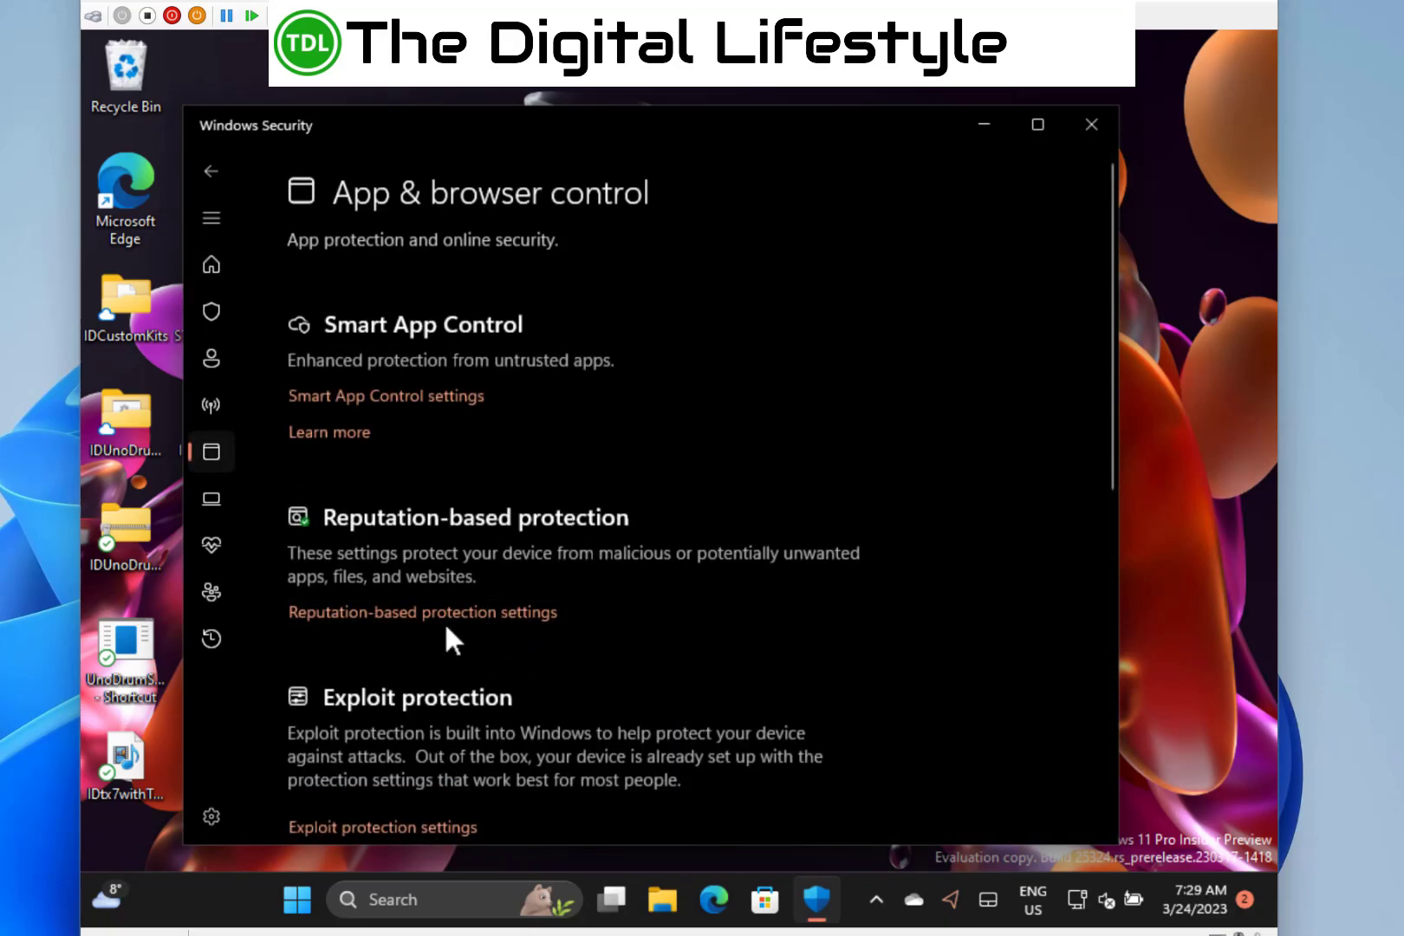
pyautogui.click(421, 612)
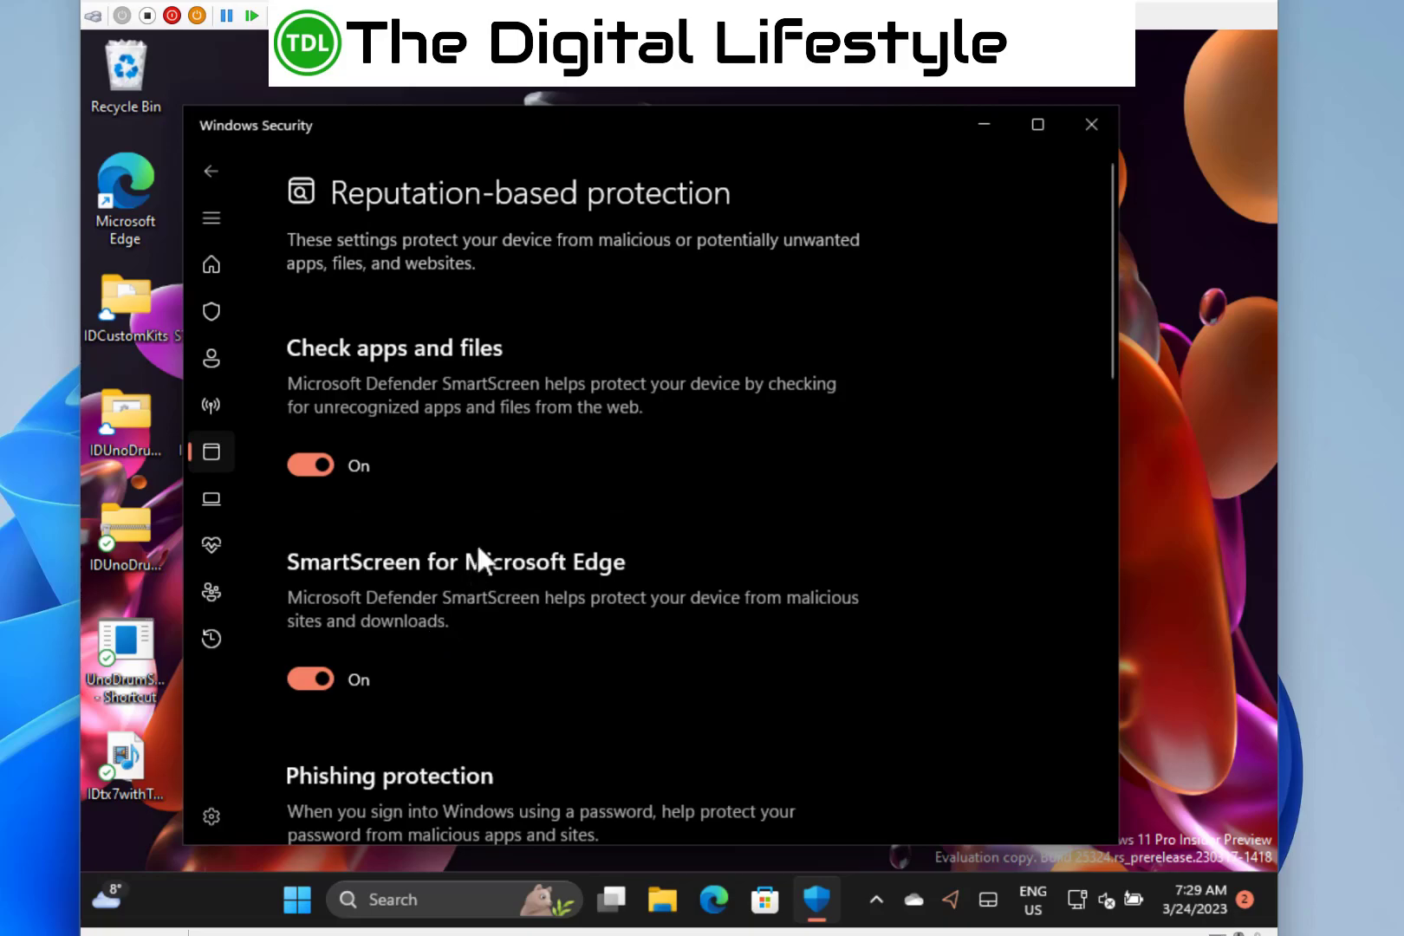
pyautogui.scroll(-3)
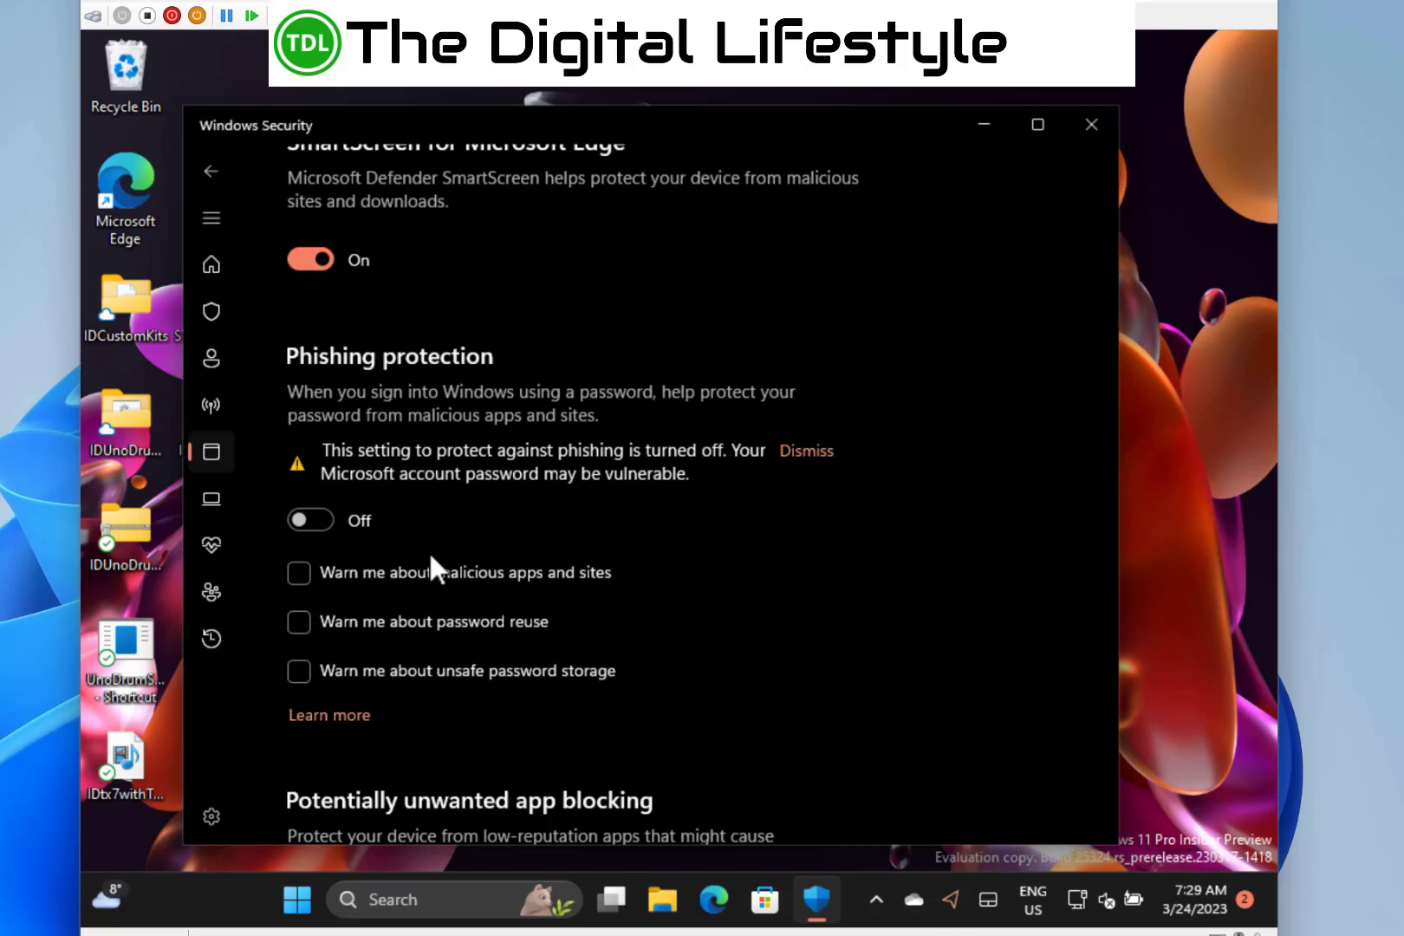
pyautogui.click(300, 622)
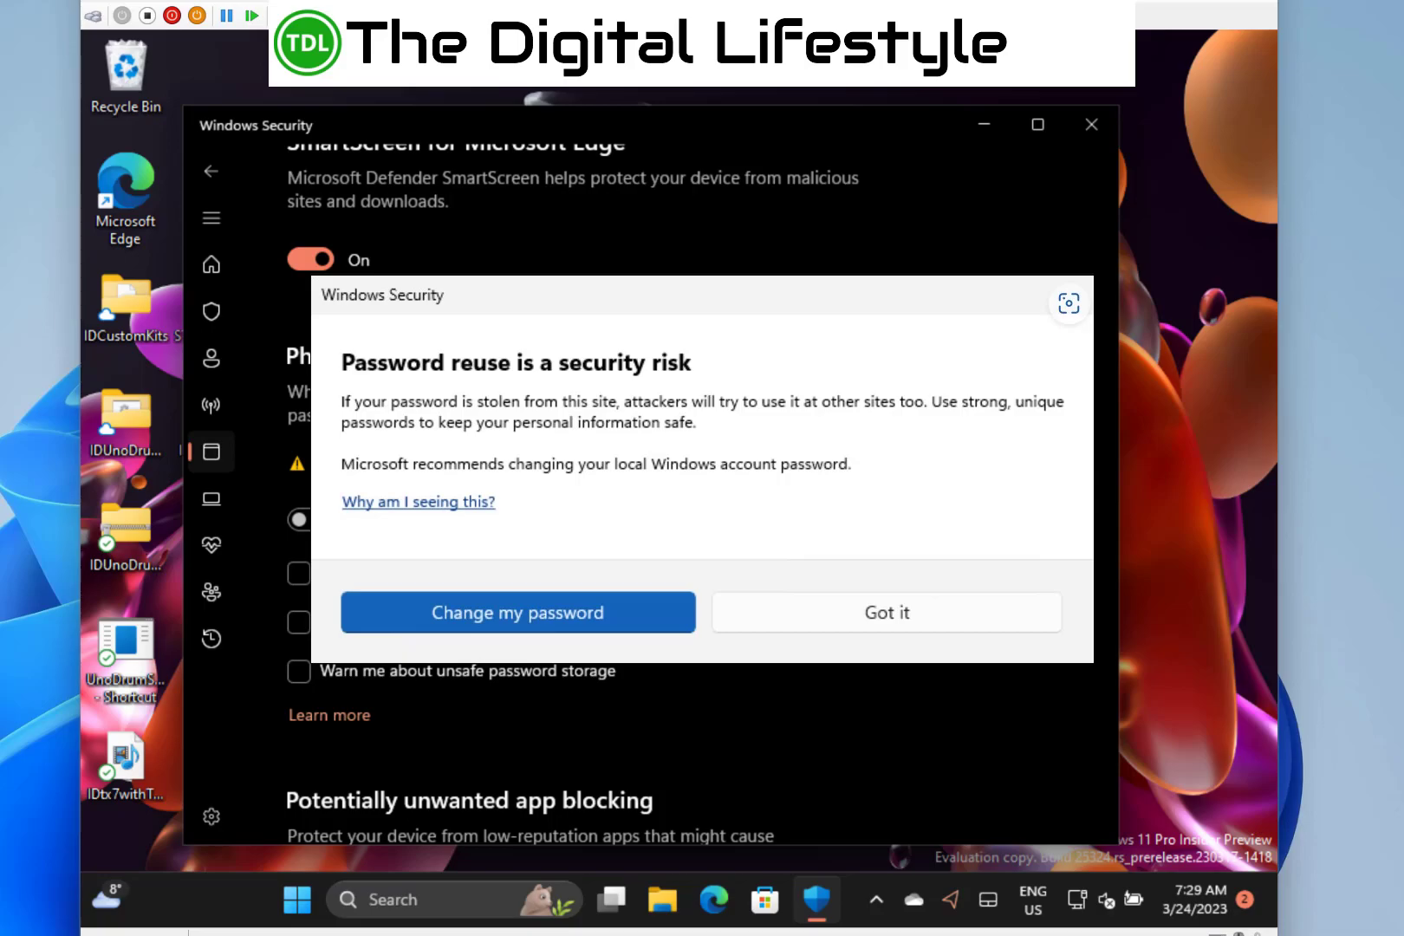
pyautogui.click(884, 612)
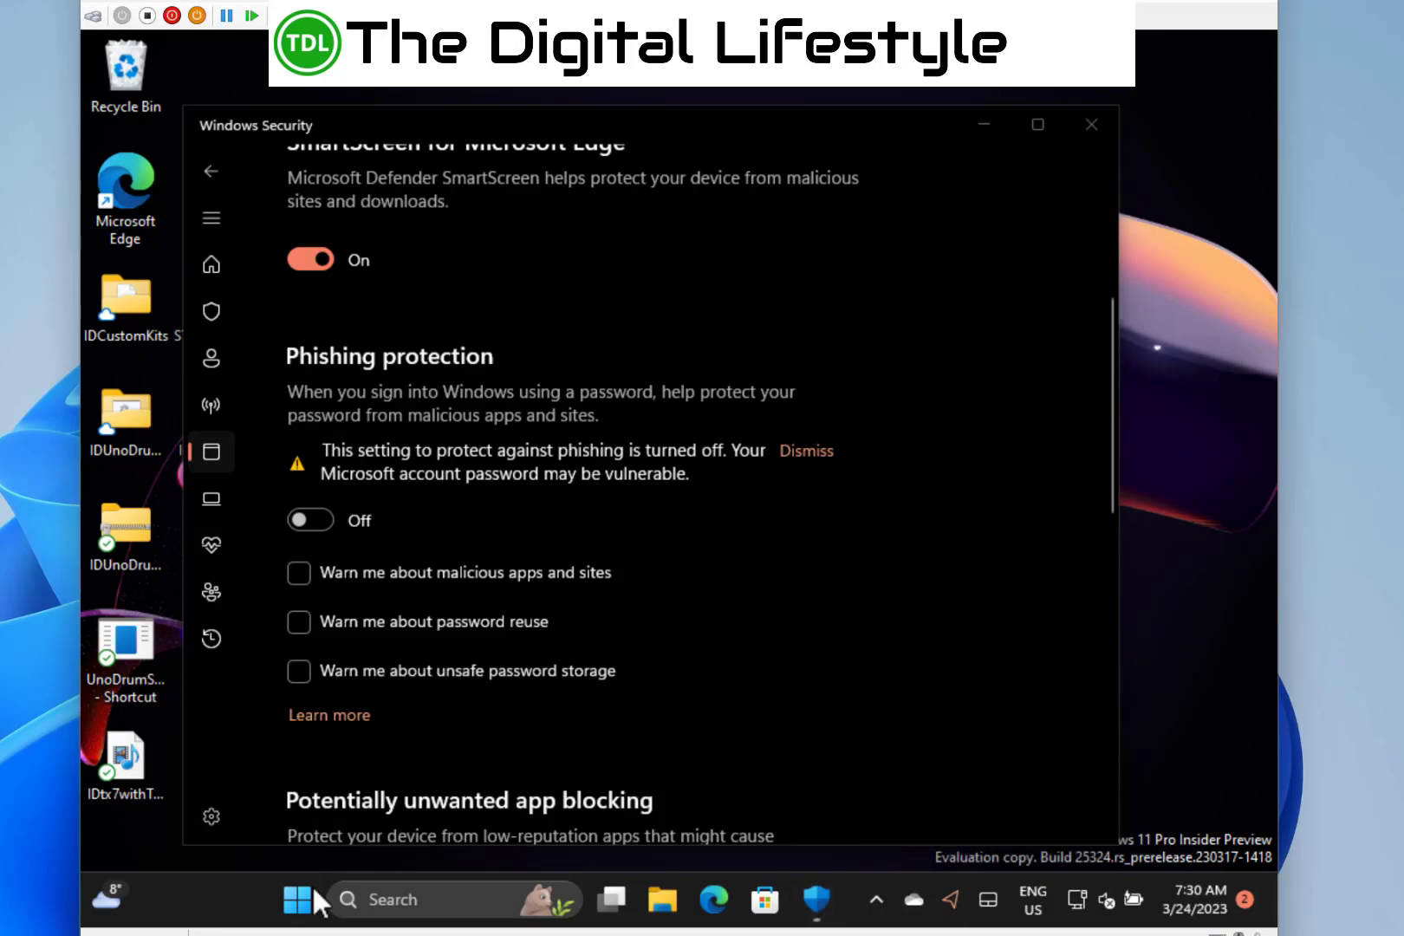
pyautogui.click(295, 900)
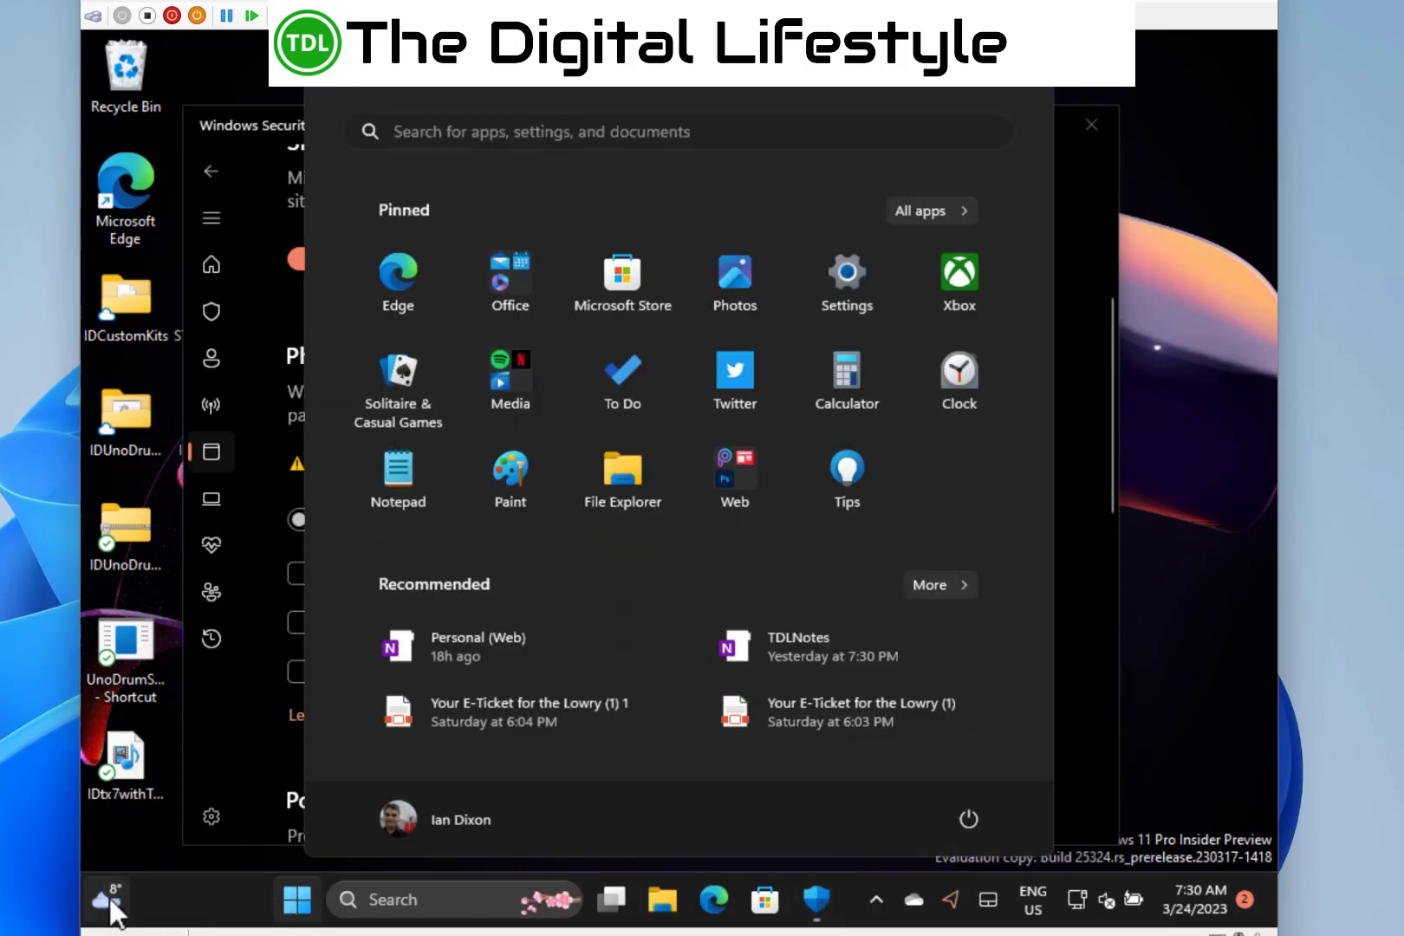
pyautogui.click(108, 900)
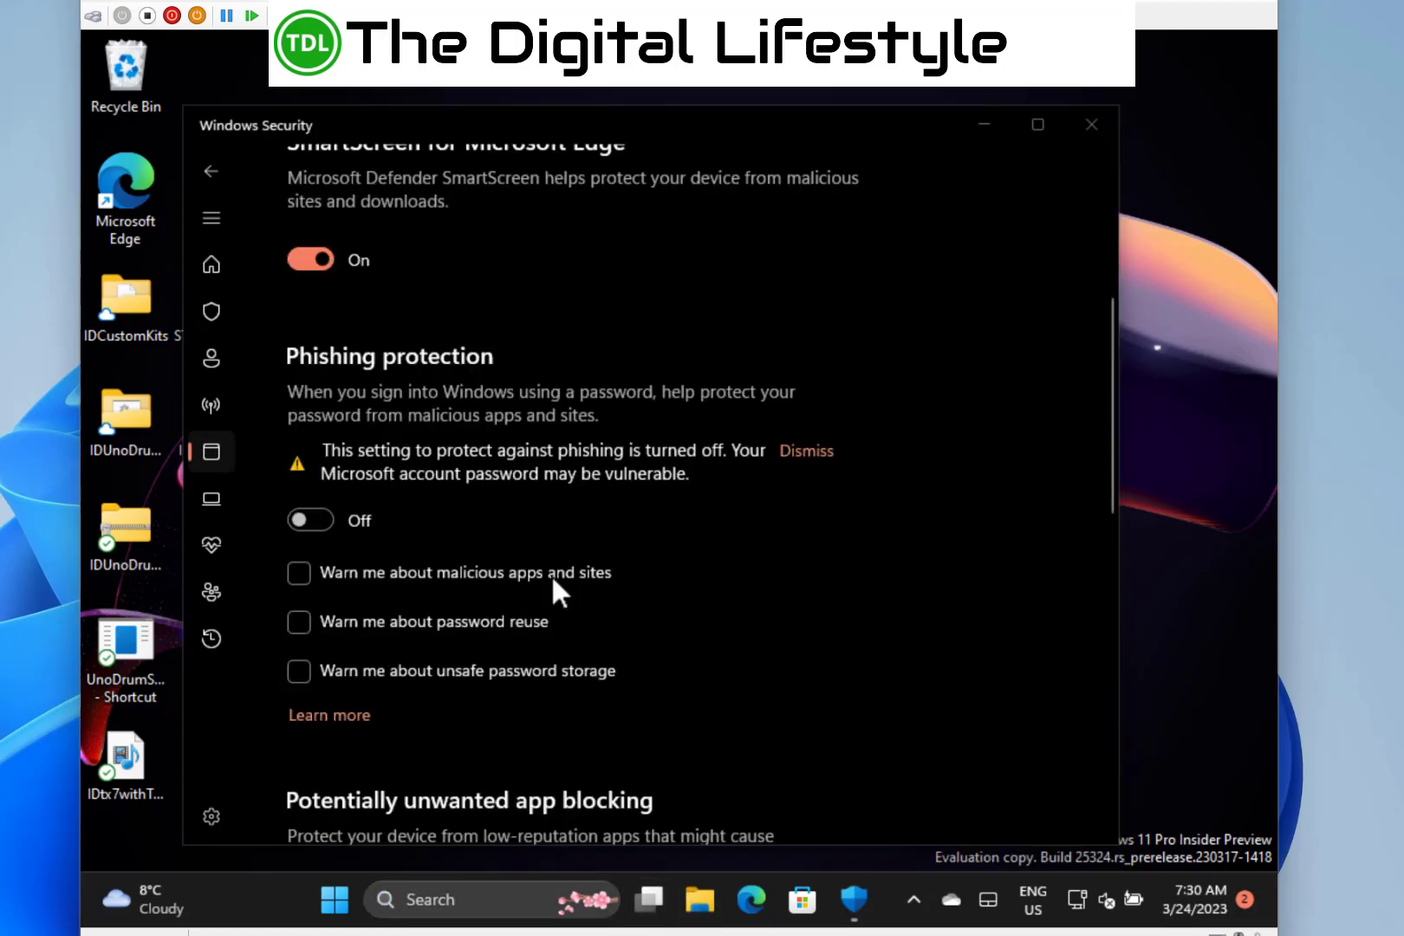
# Step: Launch File Explorer from the taskbar to its Home page with Quick access, favourites and recent files
pyautogui.click(697, 900)
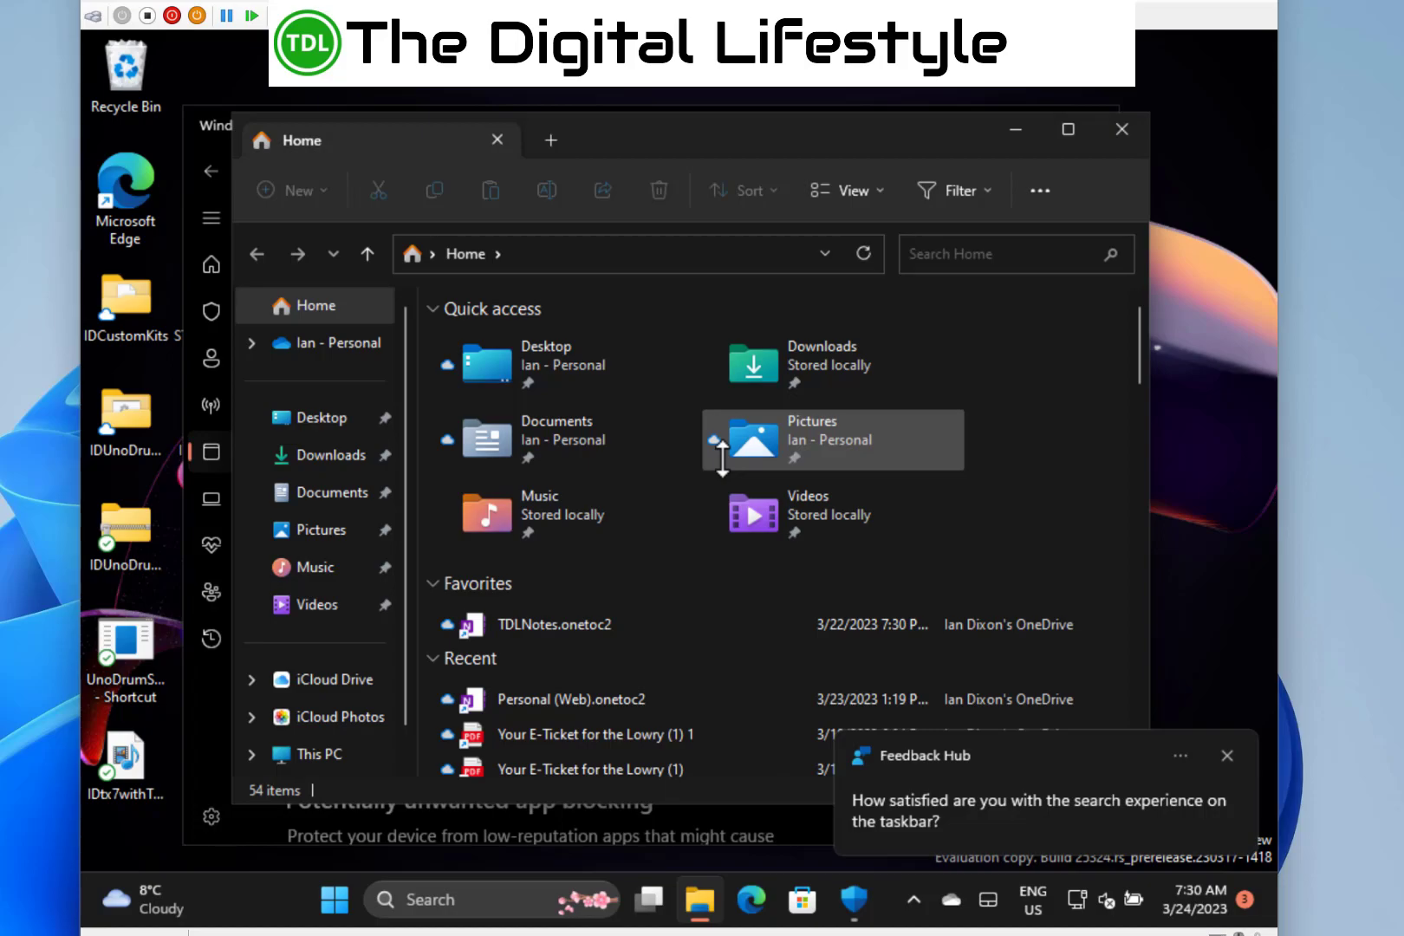
pyautogui.moveTo(784, 514)
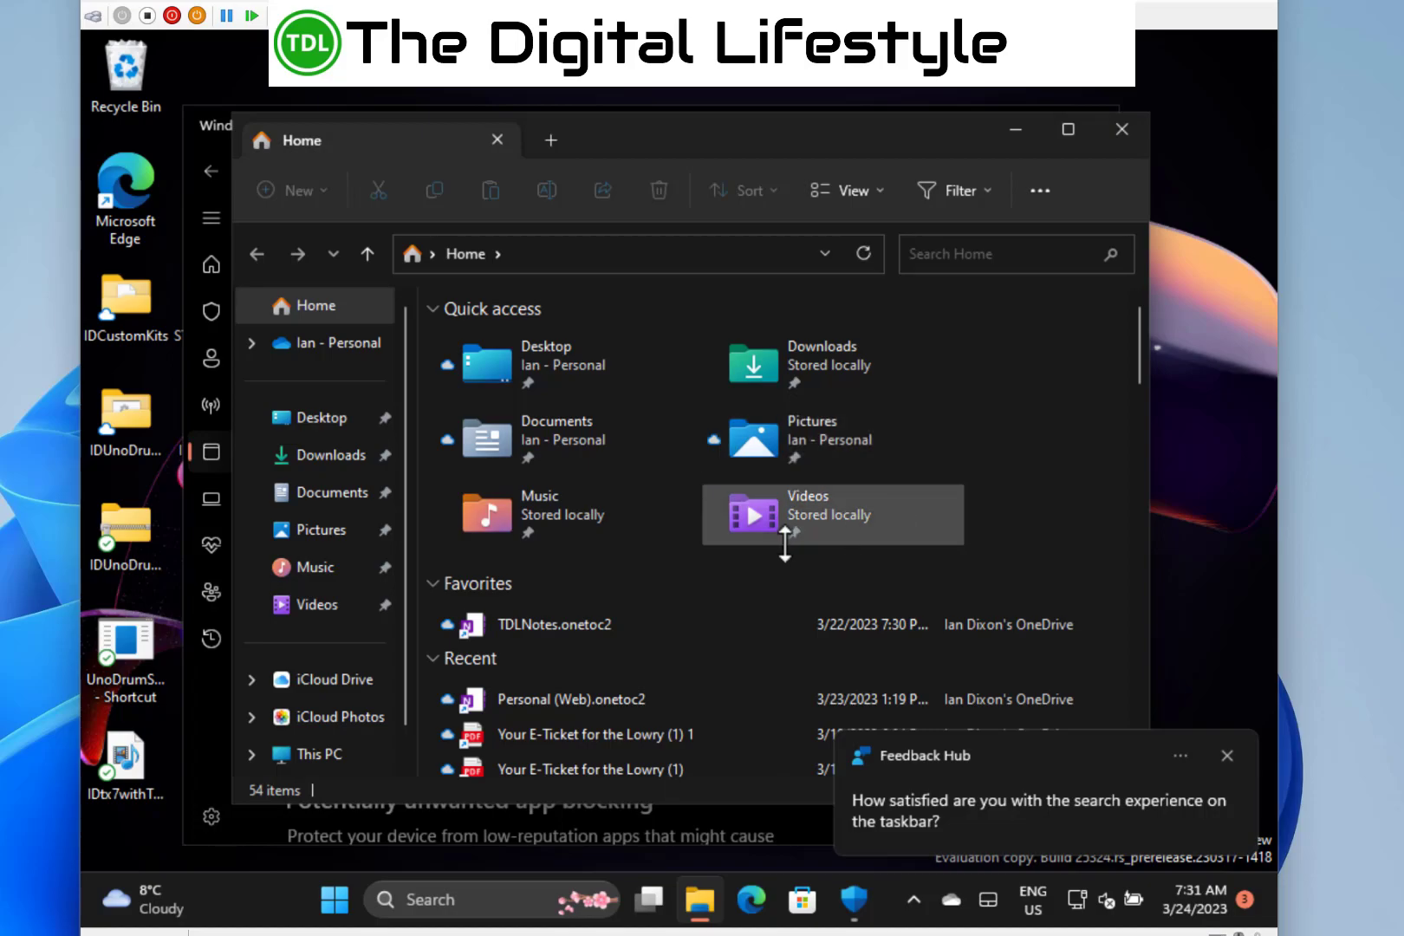